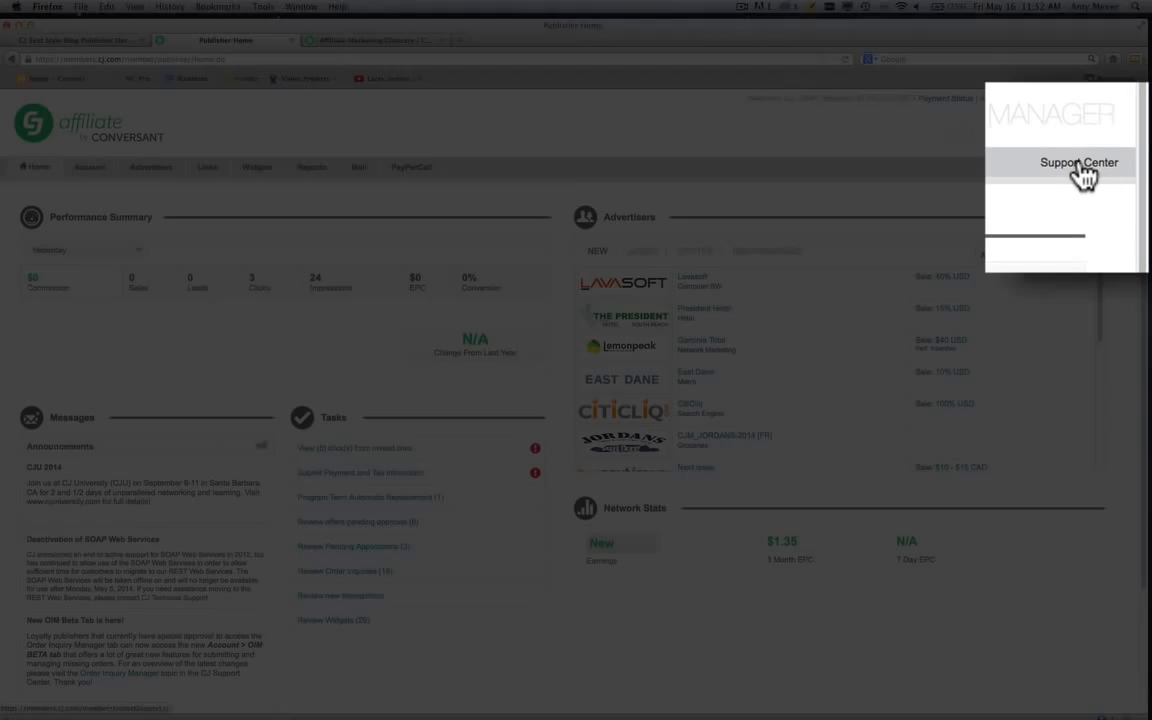
# Step: Visit the support center, then show the Advertisers list of 3,099 results with earnings and EPC figures
pyautogui.click(1078, 162)
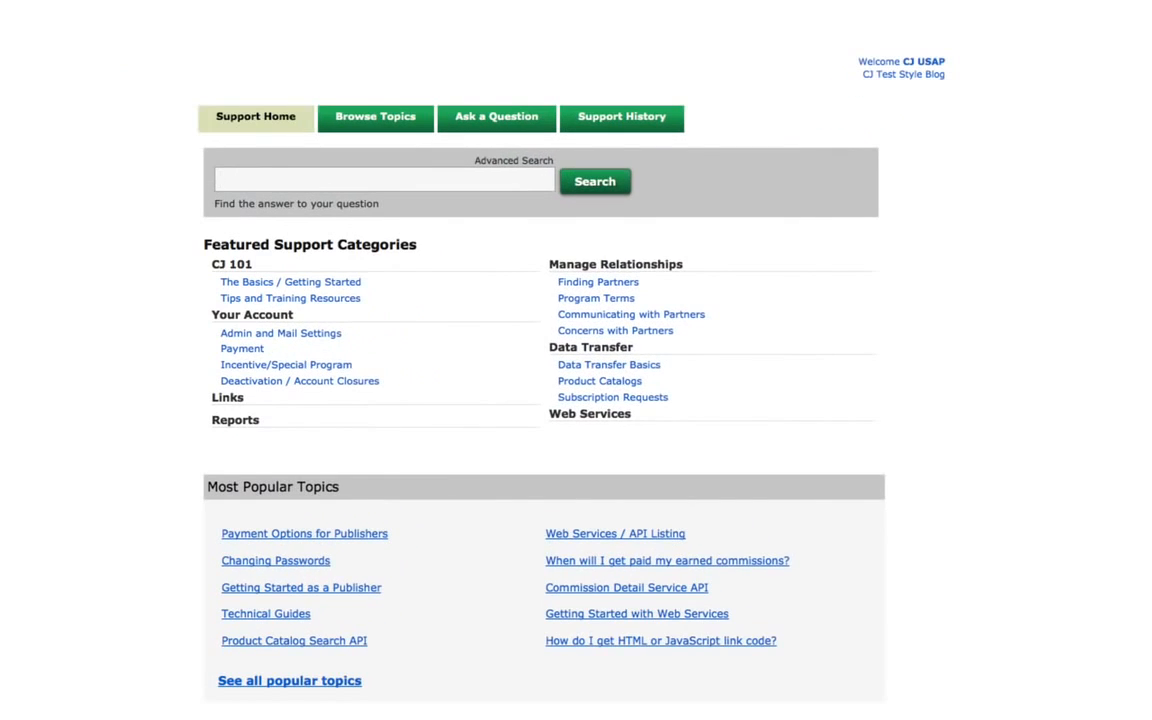
pyautogui.click(594, 180)
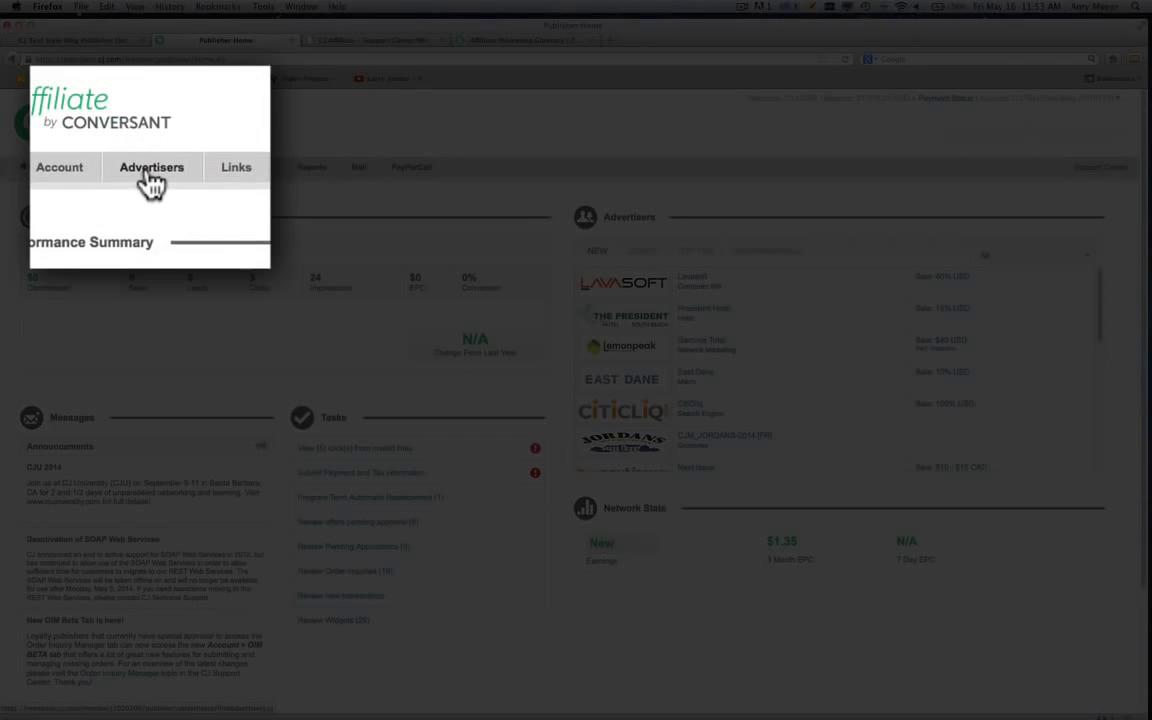
pyautogui.click(152, 168)
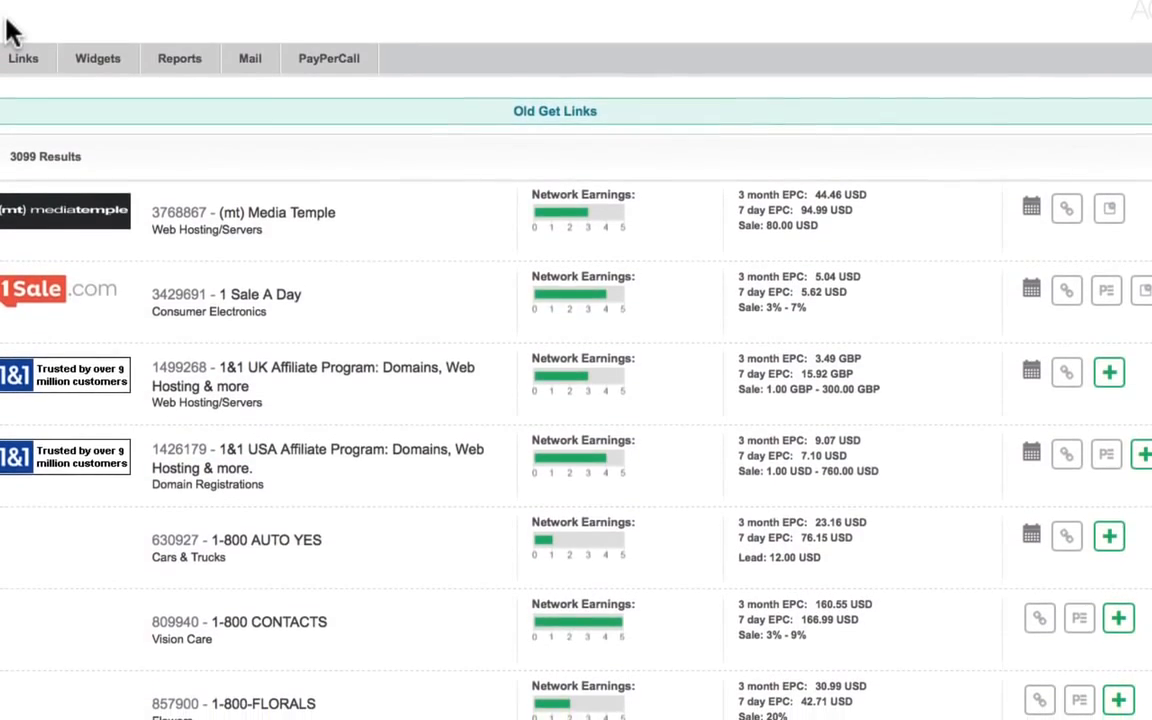
pyautogui.scroll(-3)
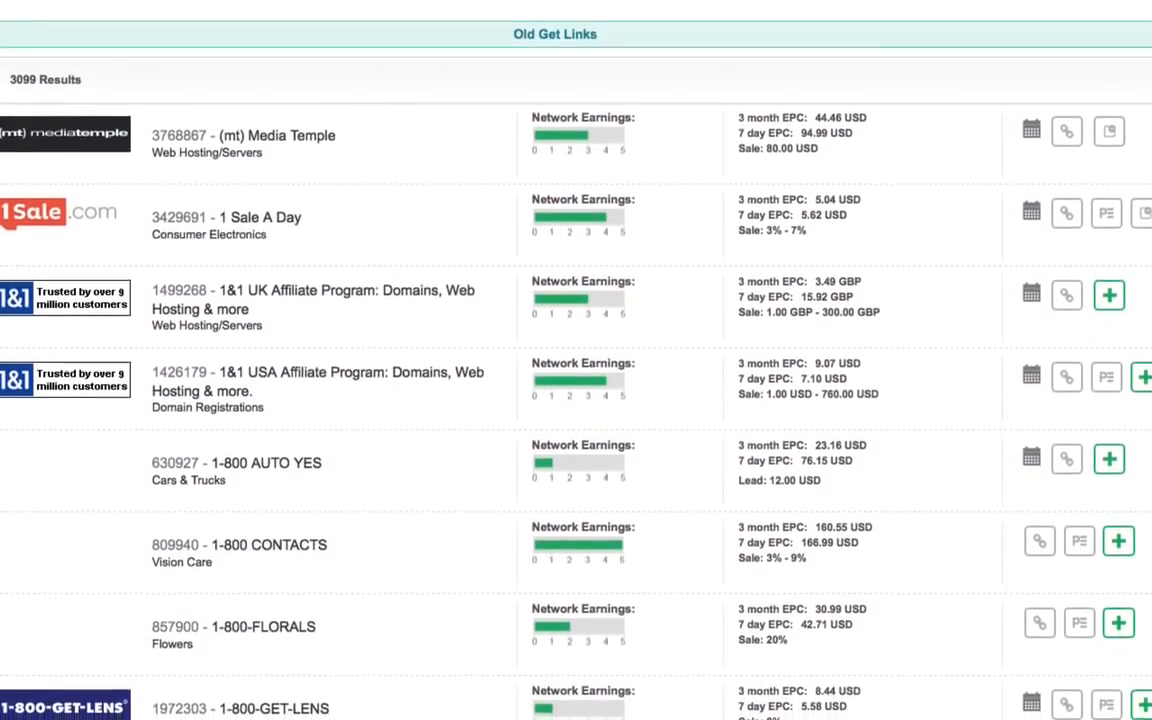